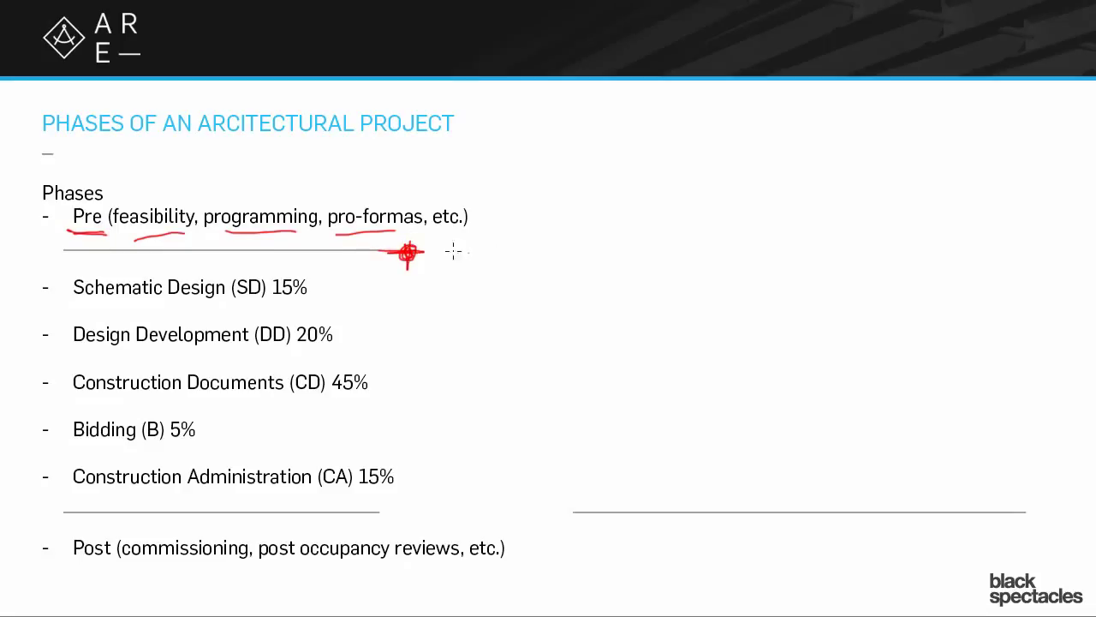
Draw a red downward arrow beside the cross mark and circle the dash before Pre
drag(445, 248, 445, 279)
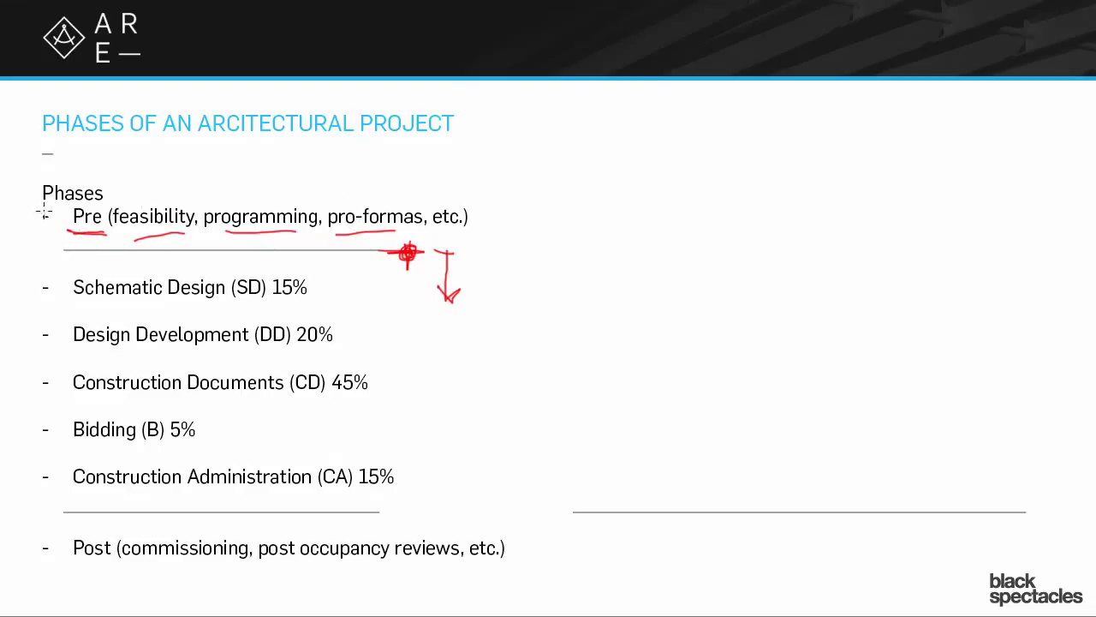
drag(34, 205, 64, 235)
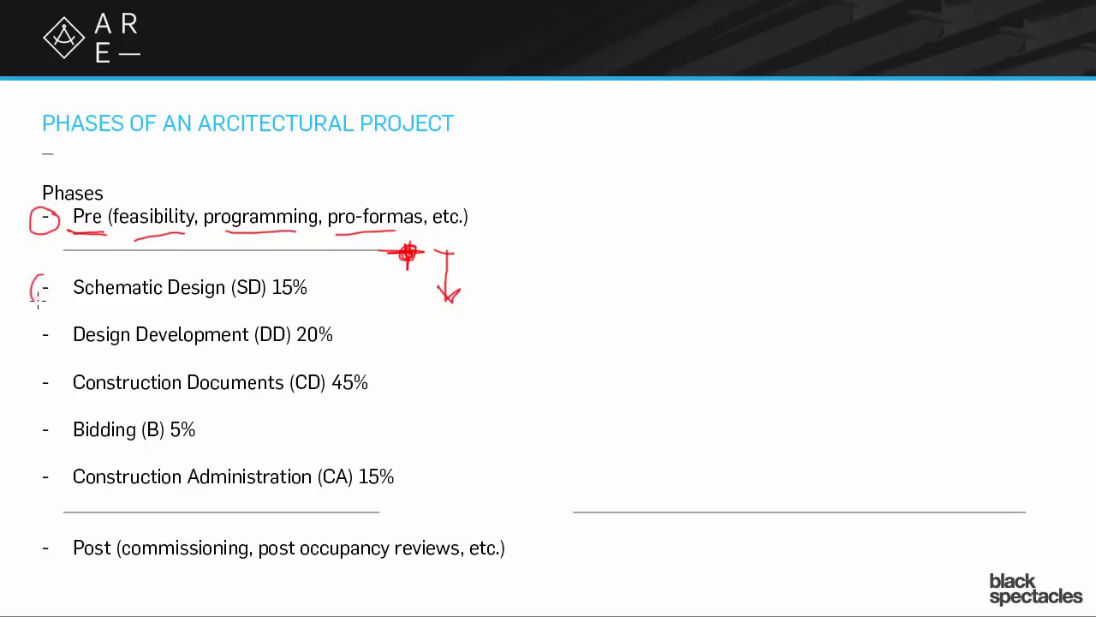
Ring the Schematic Design bullet dash with a red pen circle
drag(36, 274, 52, 304)
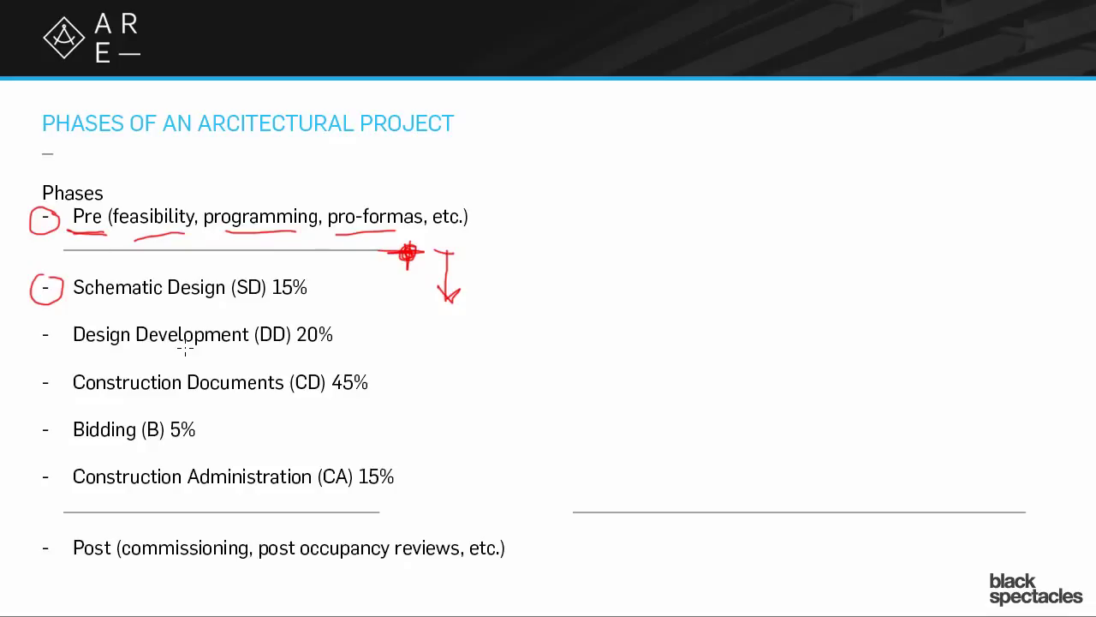
mouse_move(268, 157)
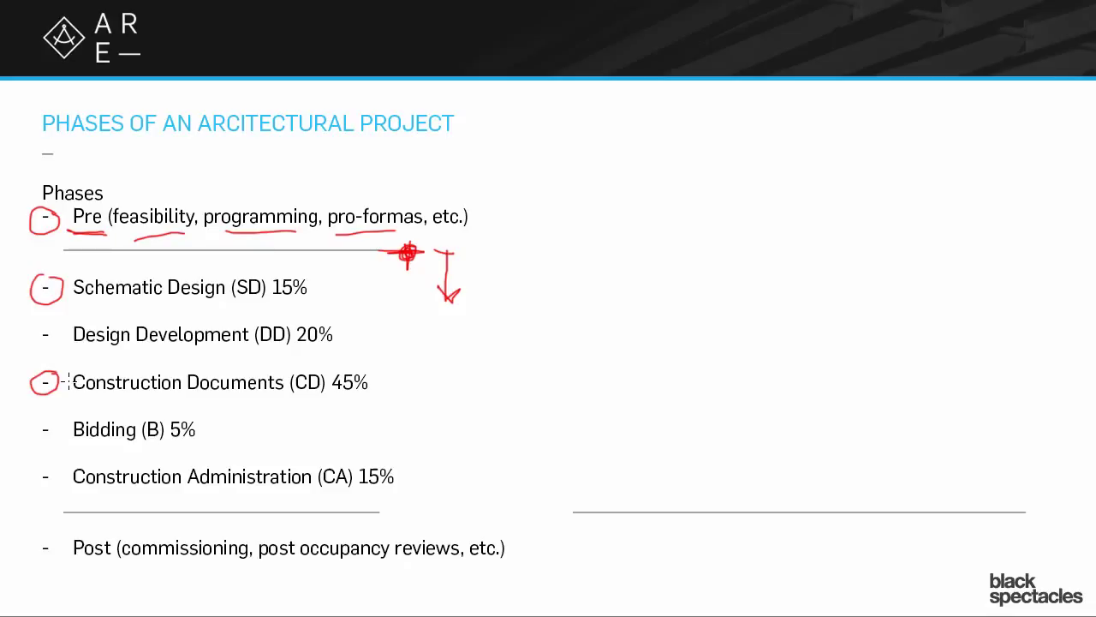
Draw a short red stroke beneath the word 'Bidding'
drag(73, 446, 146, 444)
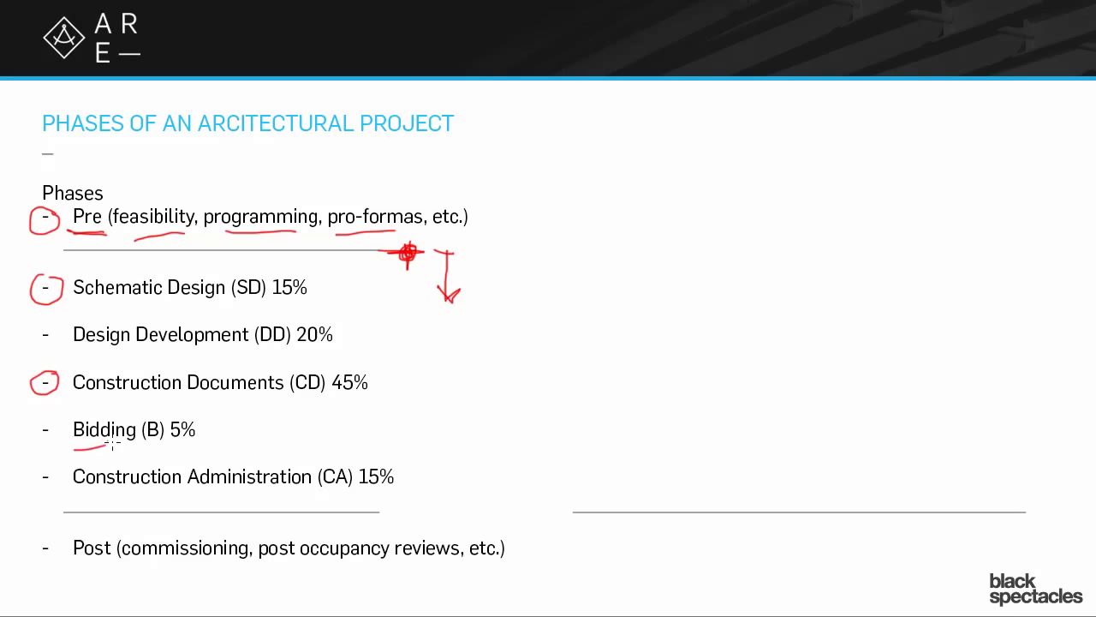